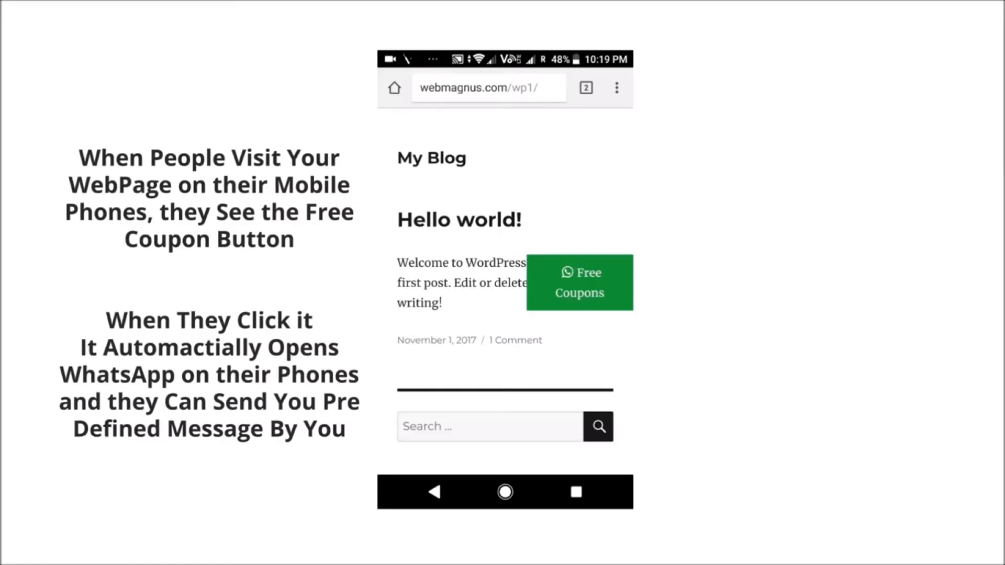
- Return from the mobile coupon-button preview to the WP WhatsApp settings page in admin
{"action": "left_click", "coordinate": [579, 282]}
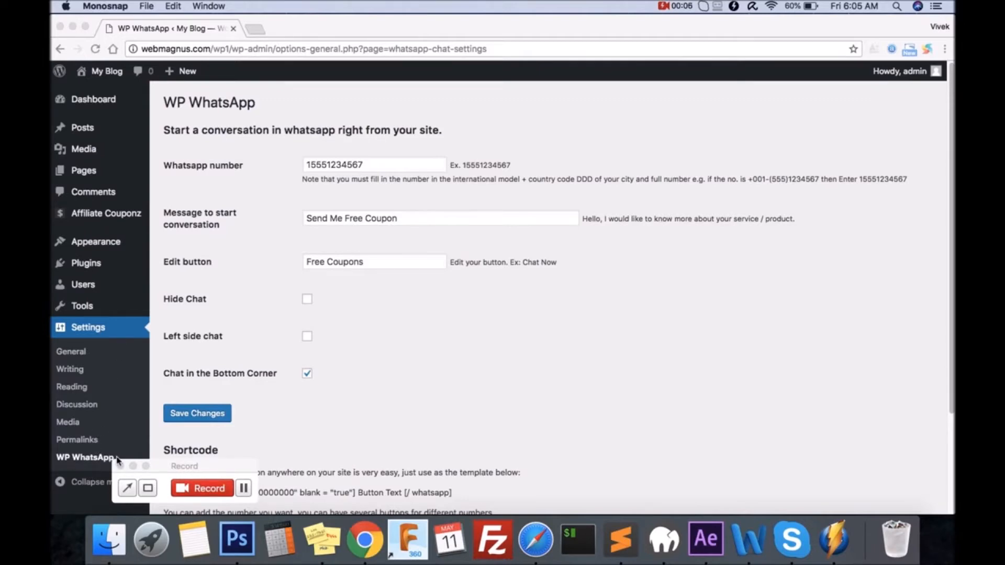
{"action": "mouse_move", "coordinate": [311, 136]}
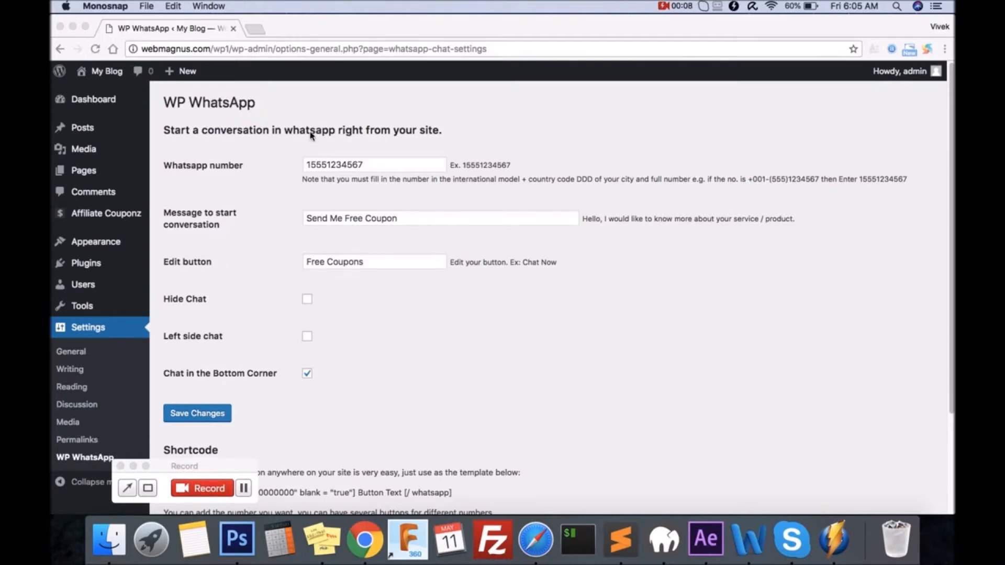
{"action": "mouse_move", "coordinate": [596, 254]}
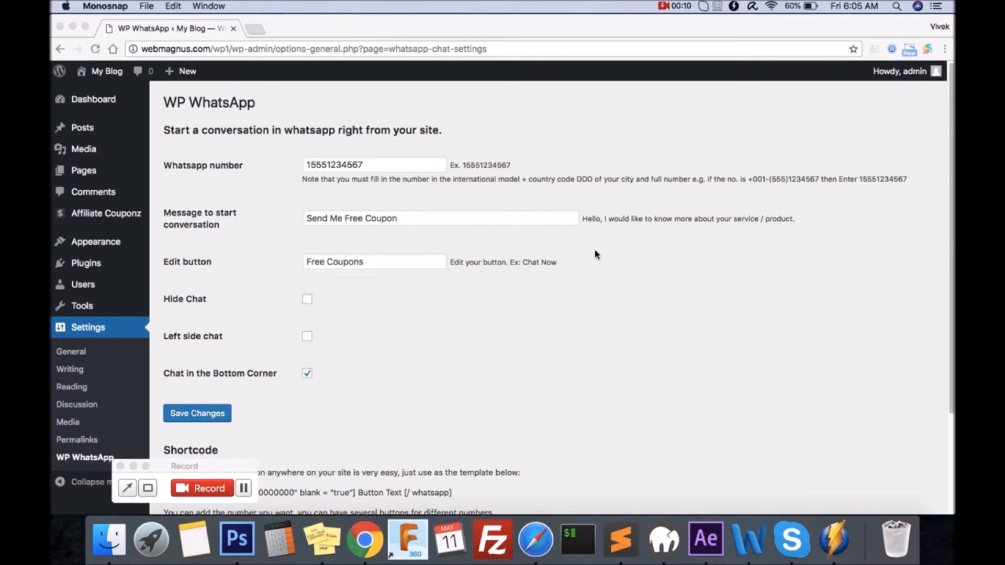
{"action": "mouse_move", "coordinate": [191, 170]}
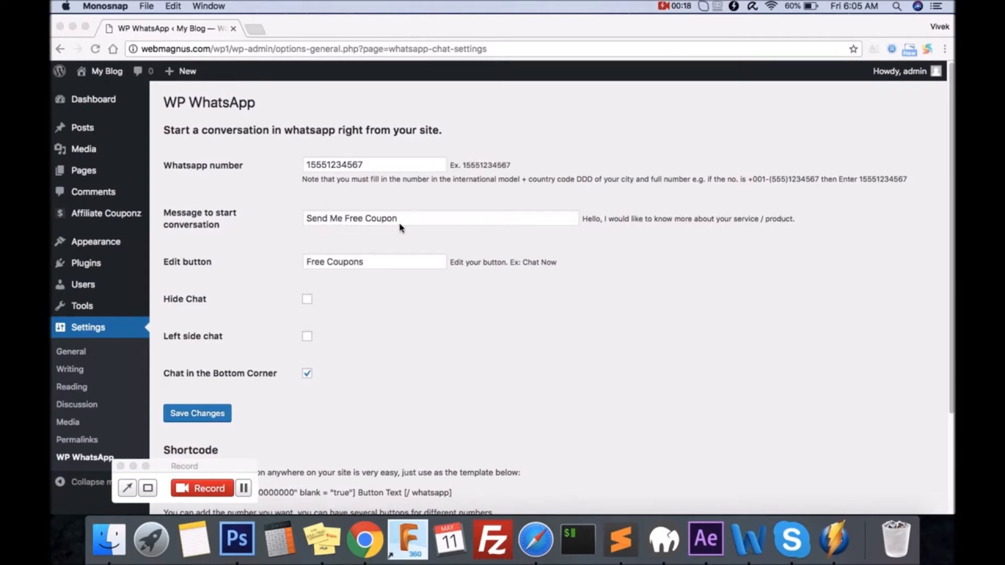
{"action": "mouse_move", "coordinate": [188, 266]}
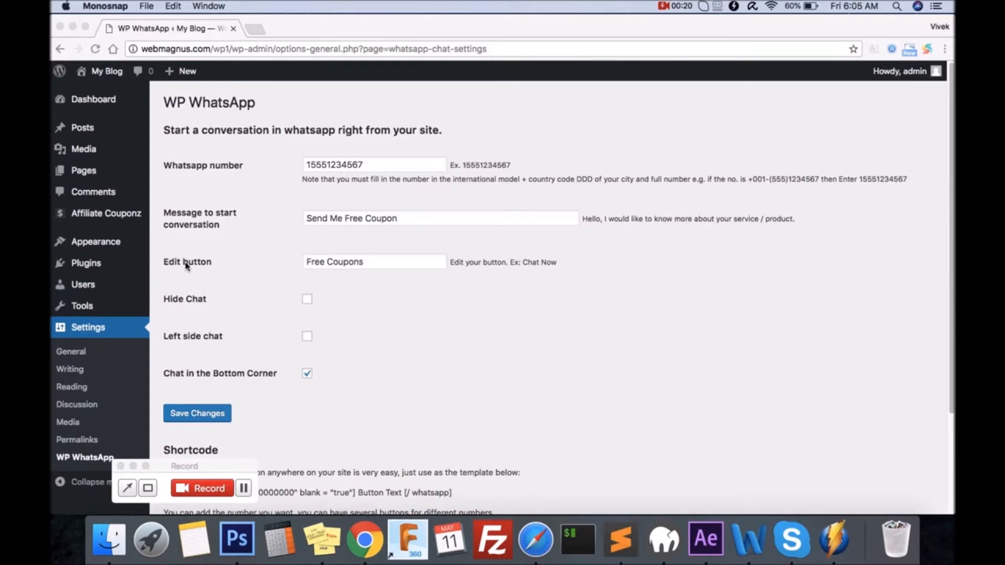
{"action": "mouse_move", "coordinate": [320, 276]}
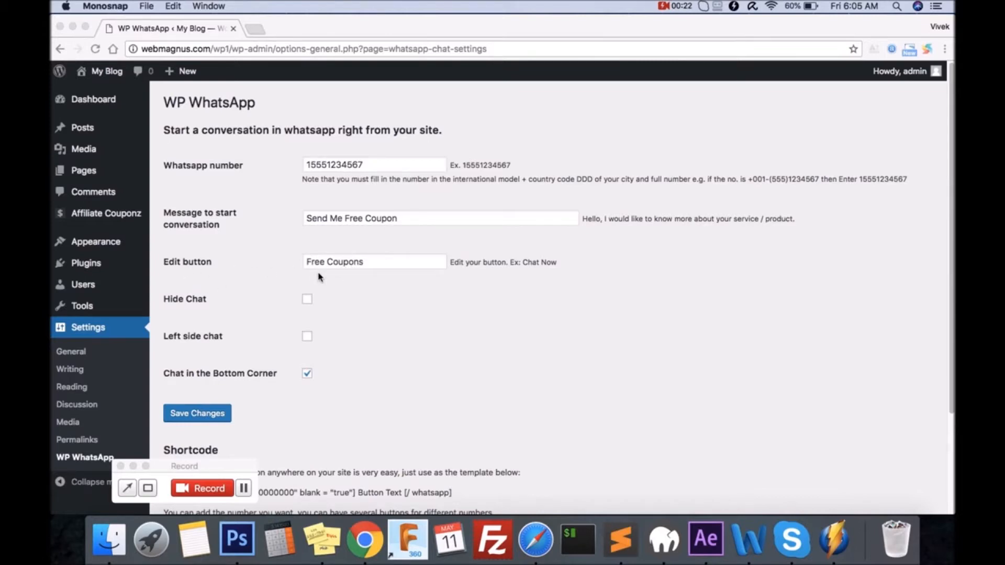
{"action": "mouse_move", "coordinate": [360, 273]}
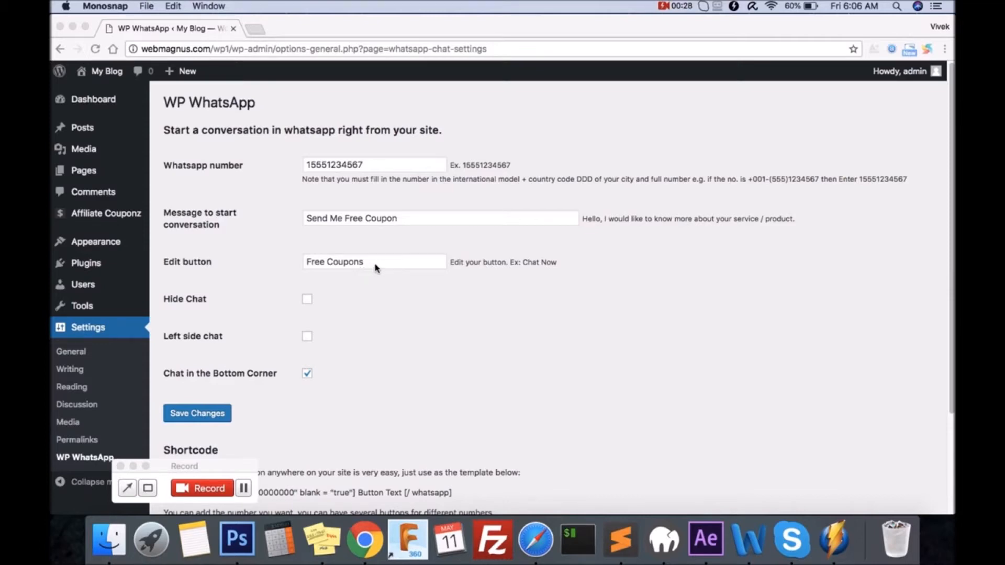
{"action": "mouse_move", "coordinate": [199, 347]}
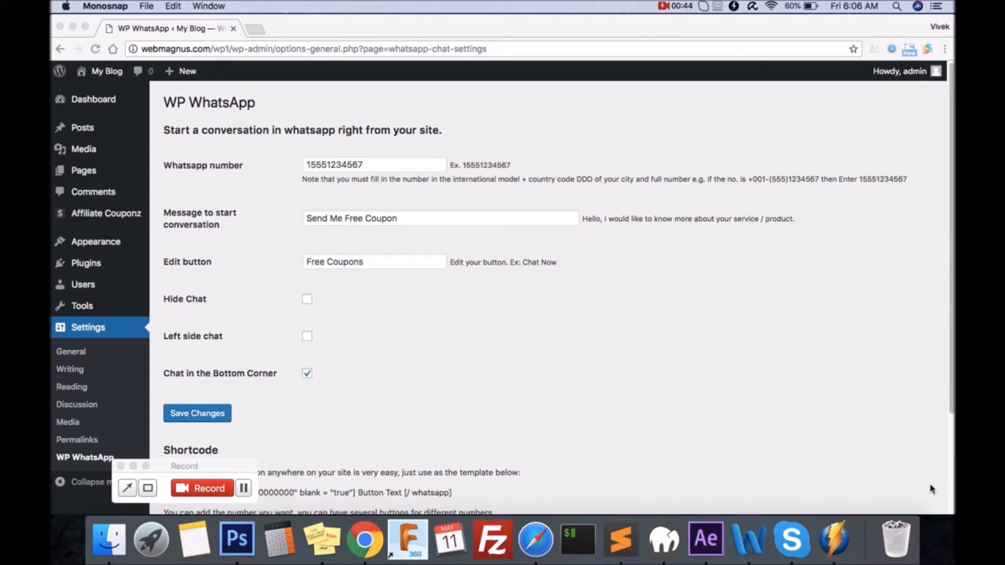
{"action": "mouse_move", "coordinate": [885, 485]}
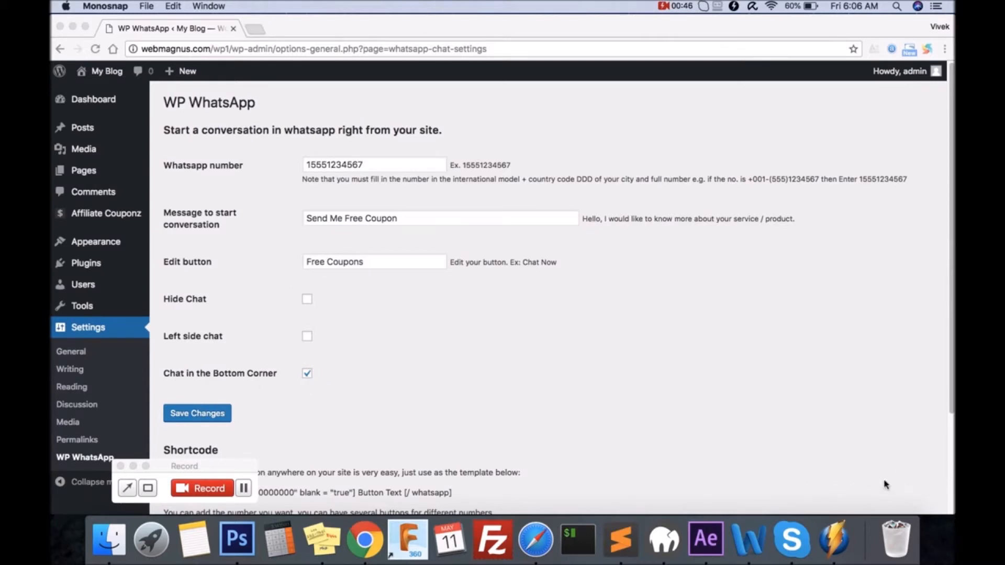
{"action": "left_click", "coordinate": [374, 262]}
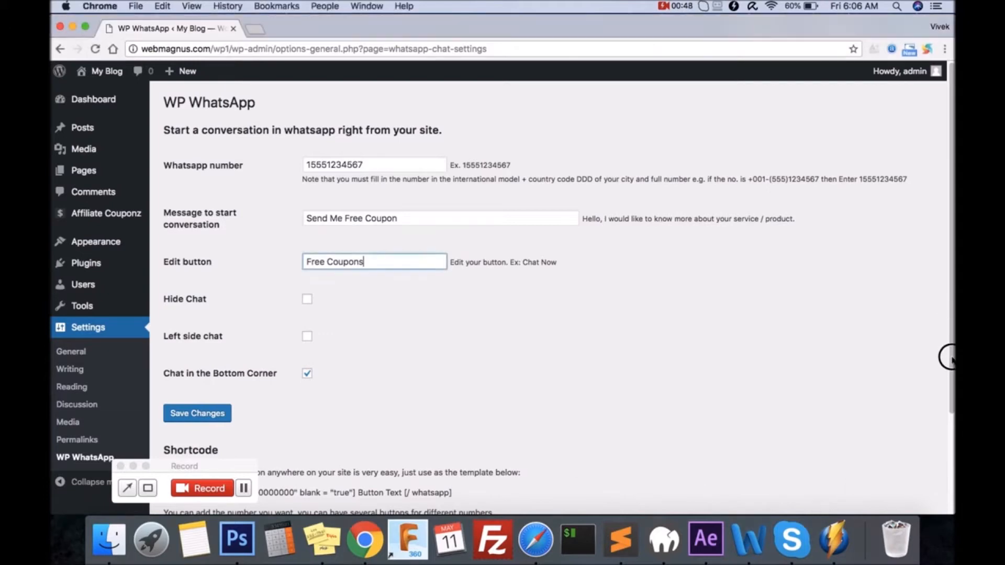
{"action": "scroll", "scroll_direction": "down", "scroll_amount": 3}
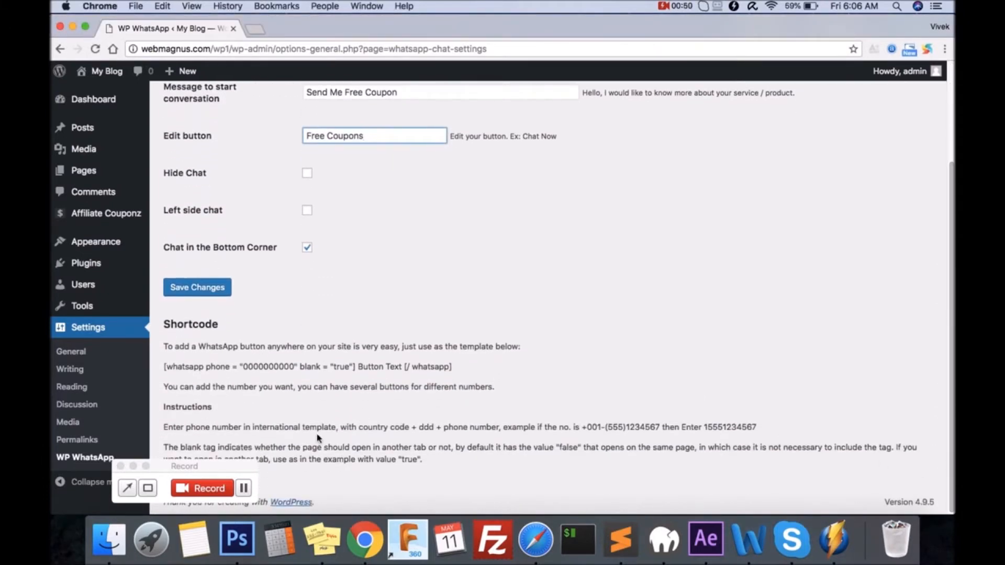
{"action": "left_click_drag", "start_coordinate": [165, 323], "coordinate": [493, 386]}
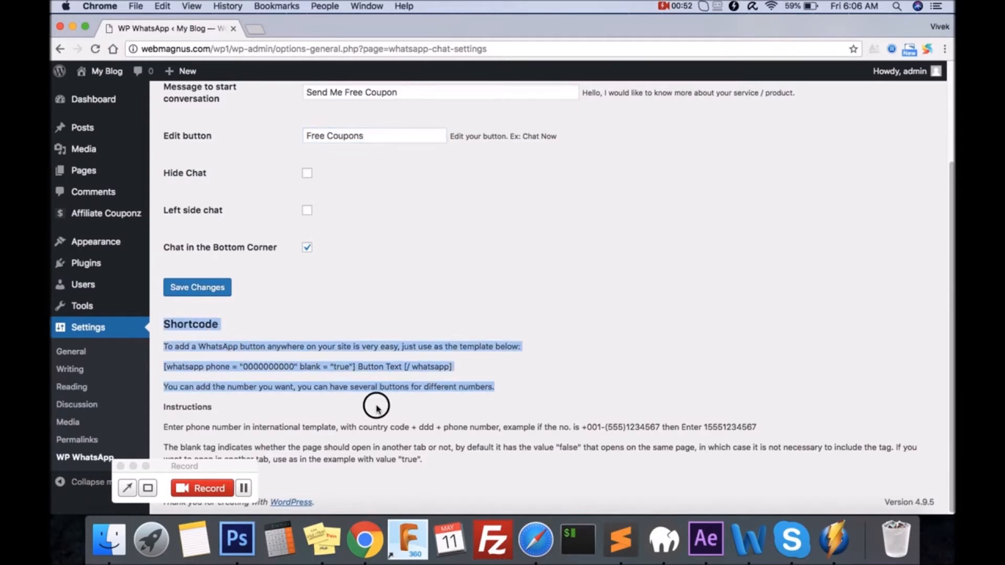
{"action": "left_click", "coordinate": [376, 407]}
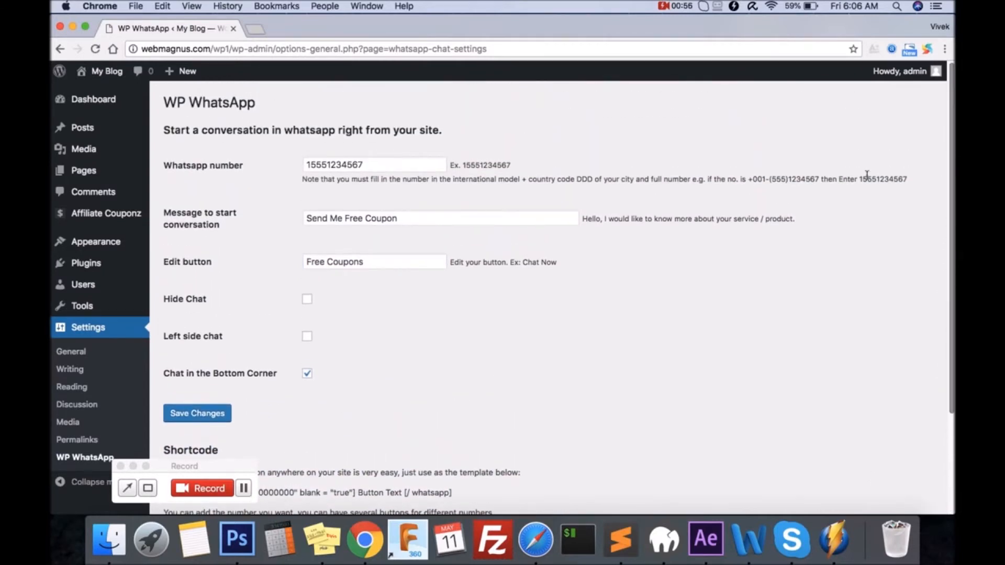
{"action": "left_click", "coordinate": [674, 6]}
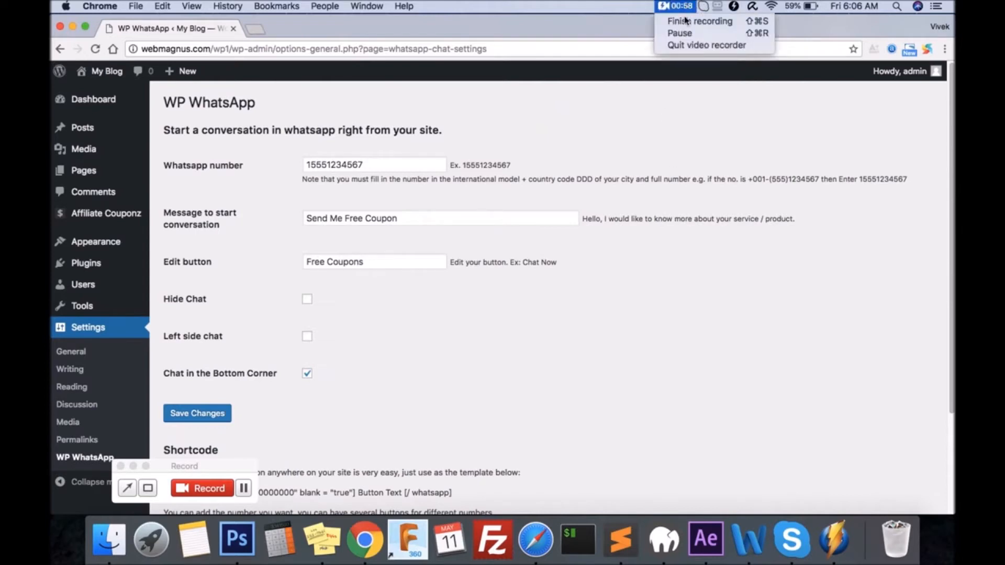
{"action": "mouse_move", "coordinate": [700, 21]}
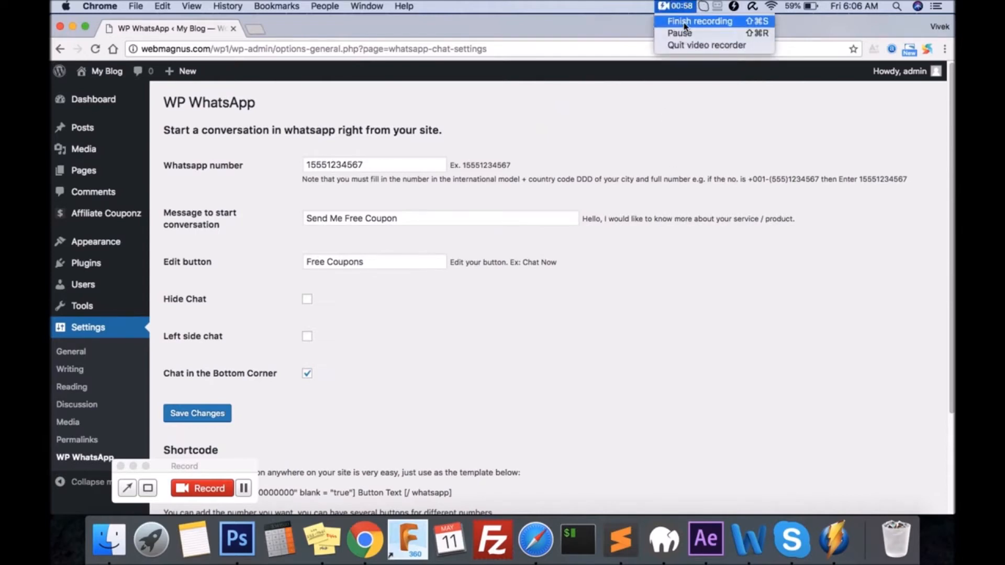